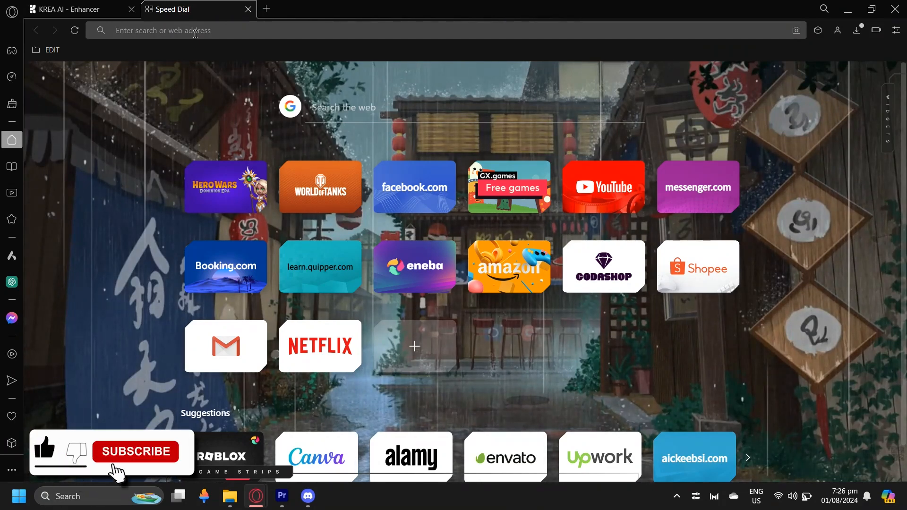
Load krea.ai in the Opera GX address bar.
click(134, 451)
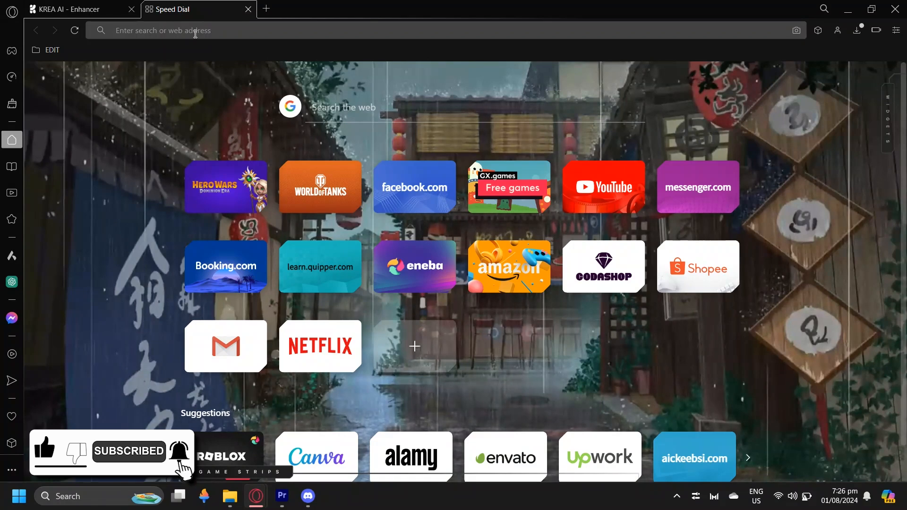
text(krea.ai/home)
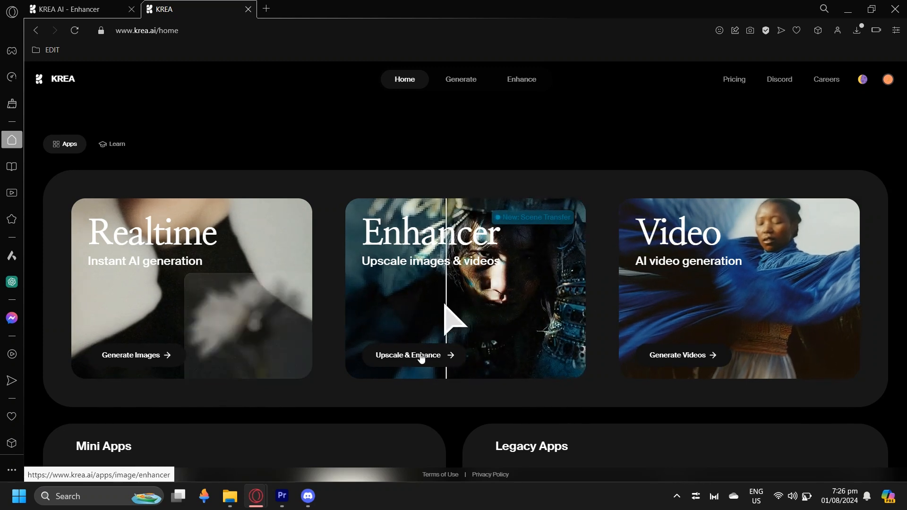
Open the Upscale & Enhance app, select the cereal box image, and enhance it at 2x.
click(415, 358)
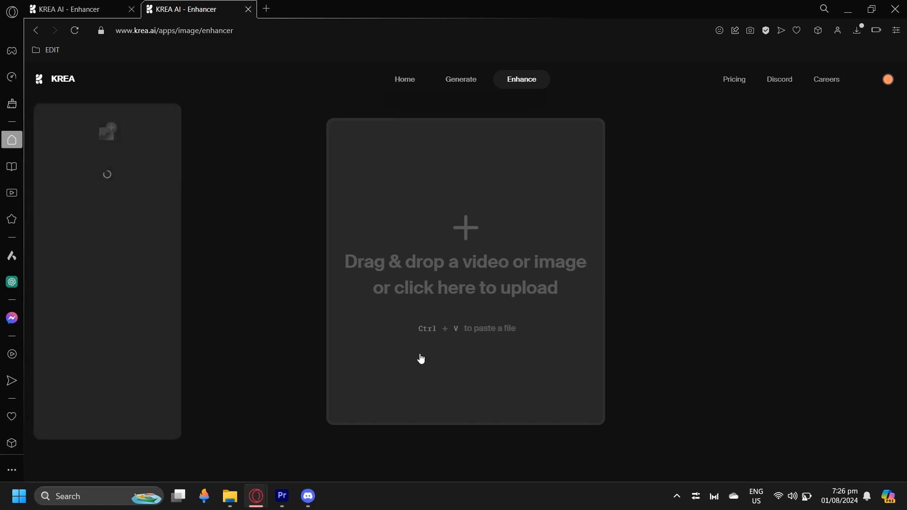
mouse_move(317, 216)
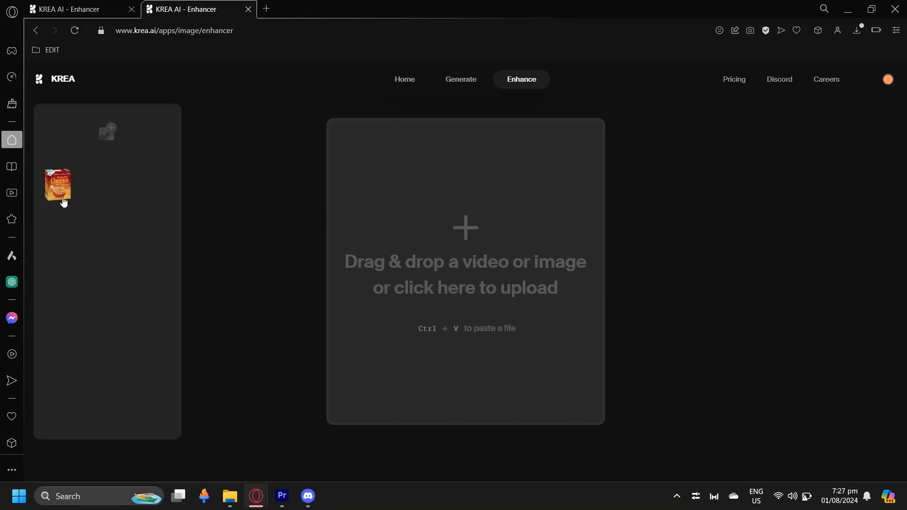
click(57, 186)
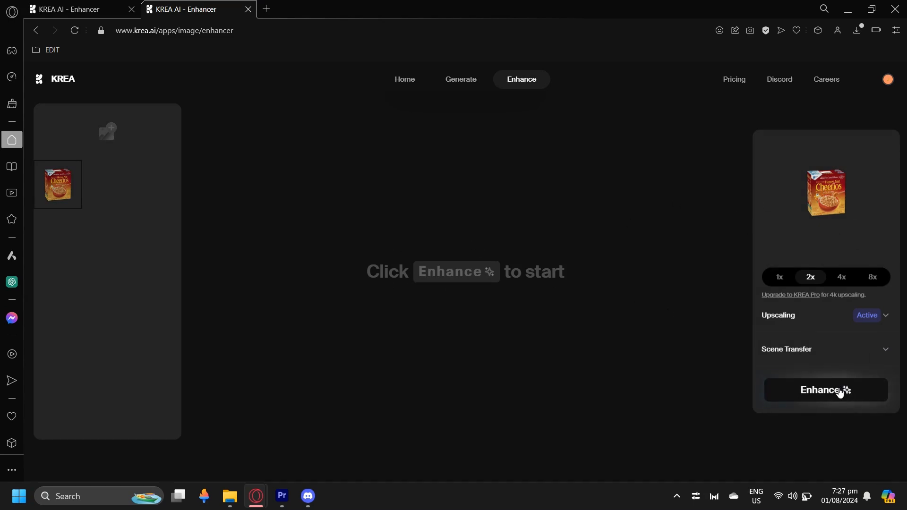
click(825, 389)
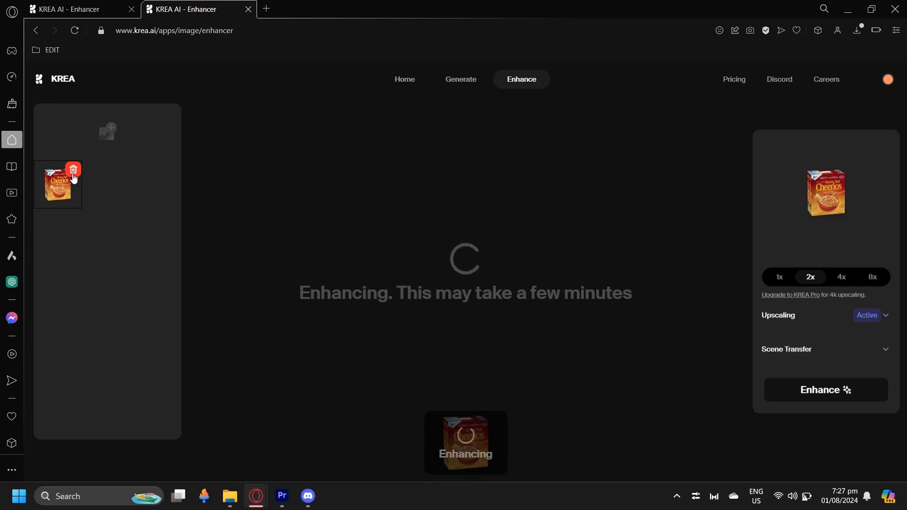
Remove the cereal box thumbnail with its red trash icon.
click(73, 169)
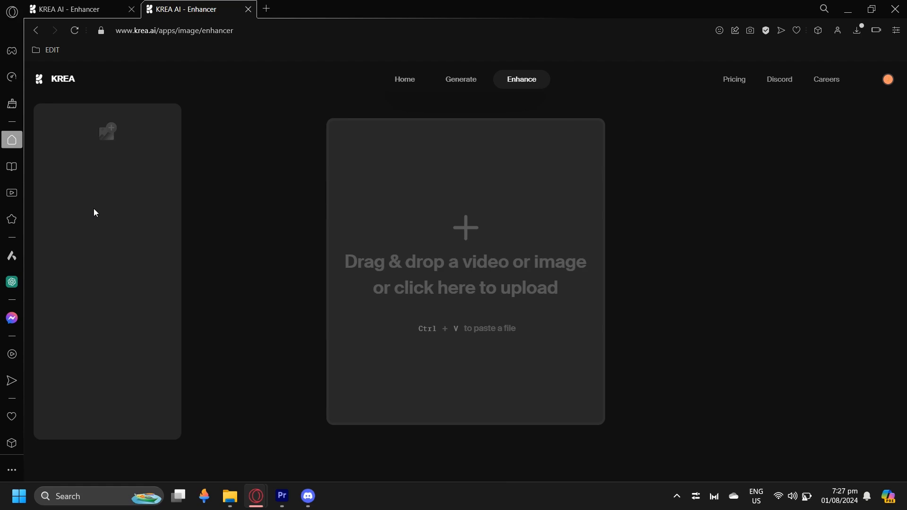
mouse_move(404, 160)
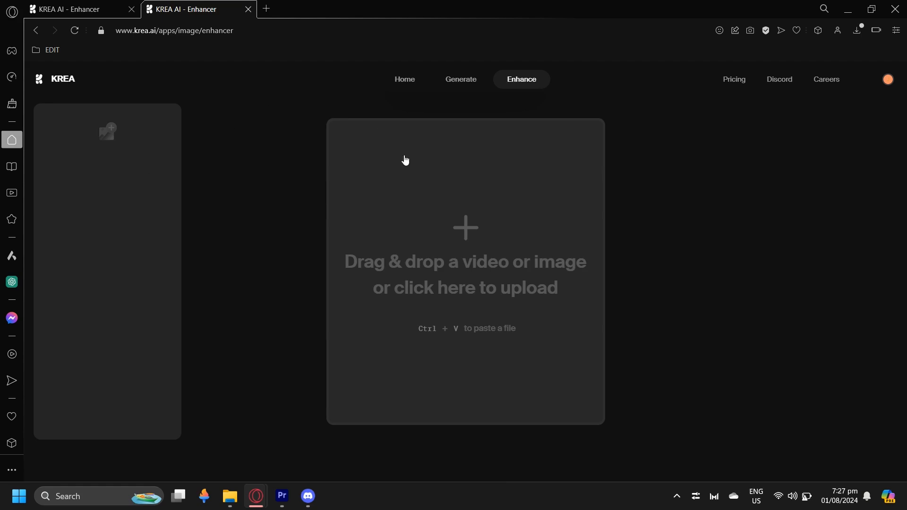
mouse_move(243, 131)
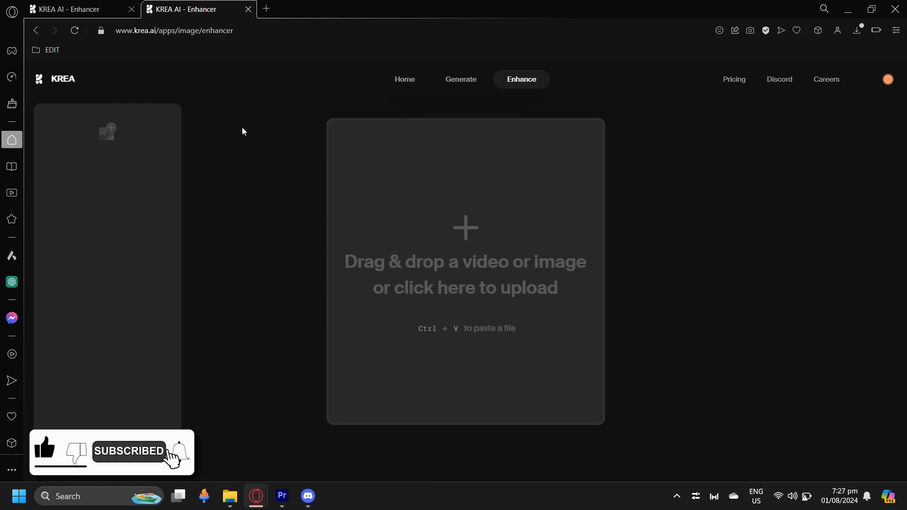
mouse_move(229, 496)
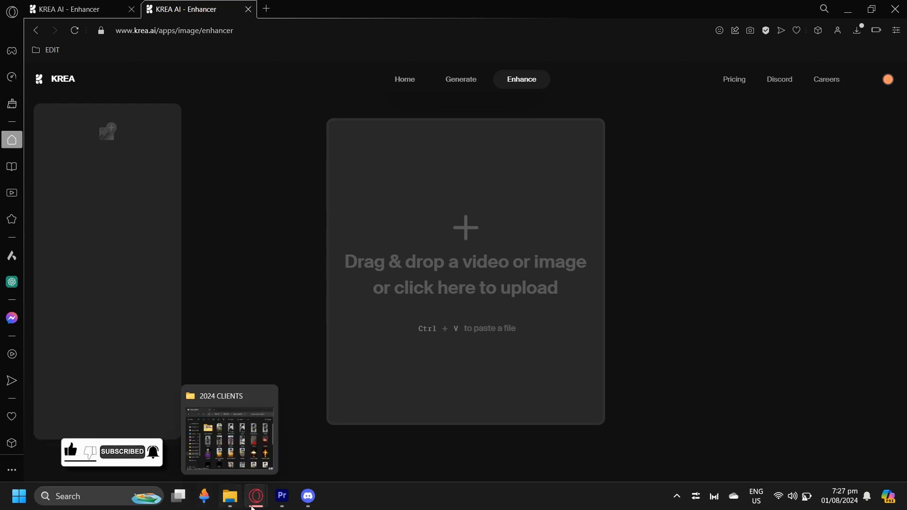